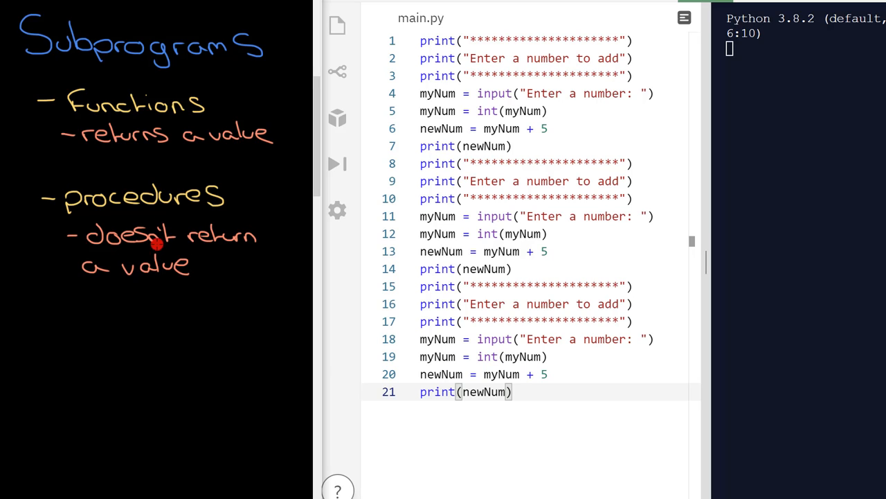
pyautogui.moveTo(234, 173)
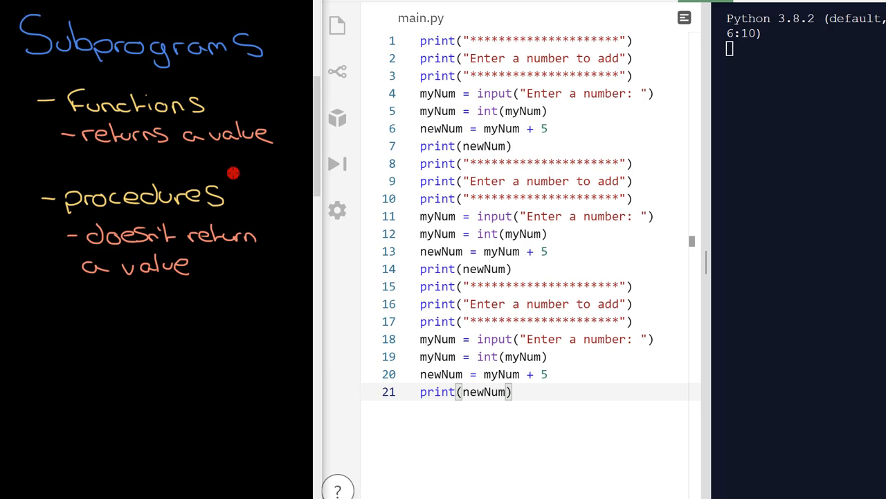
pyautogui.moveTo(85, 211)
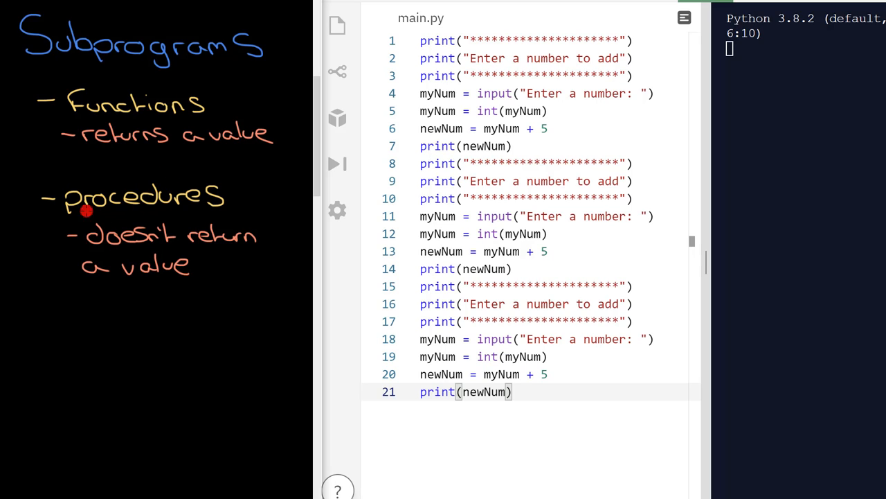
pyautogui.moveTo(121, 150)
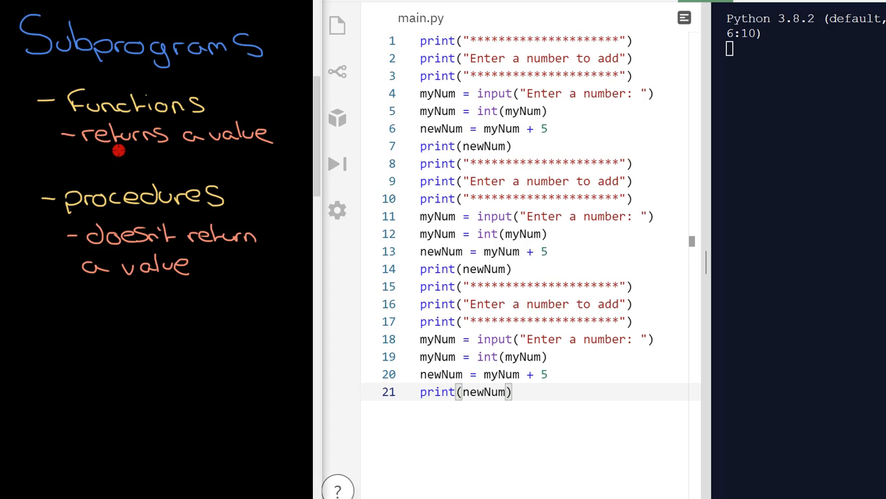
pyautogui.moveTo(136, 266)
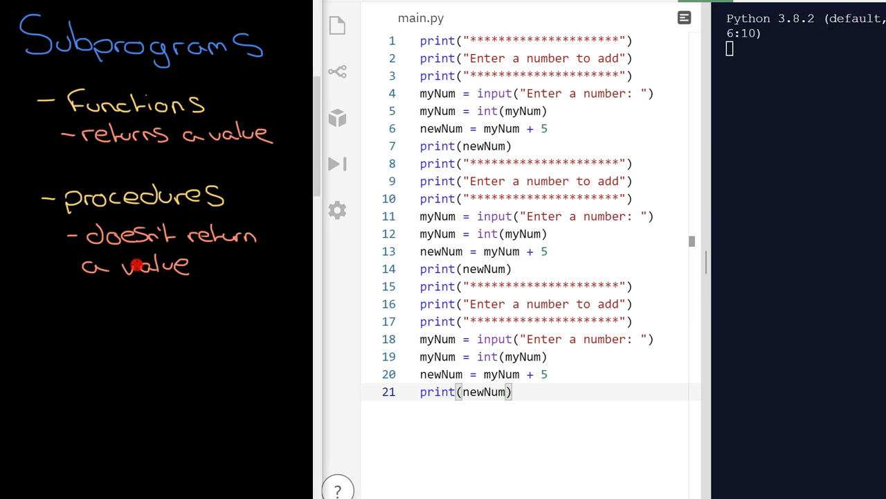
pyautogui.moveTo(437, 163)
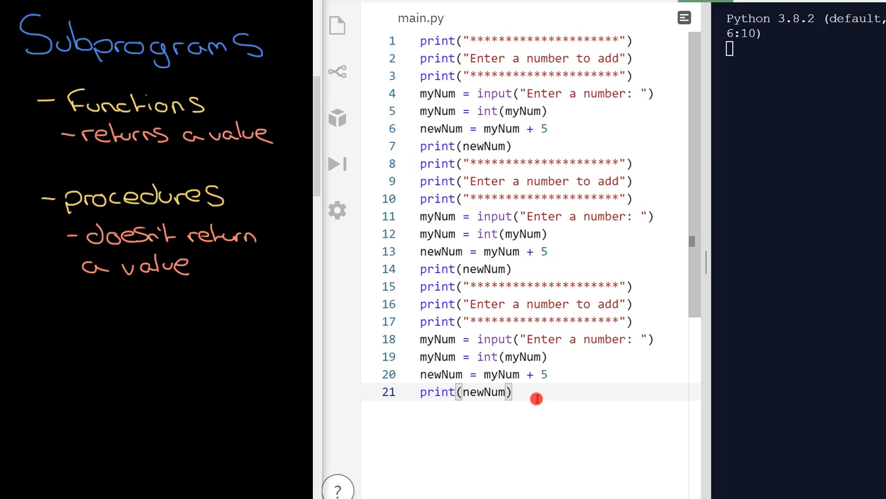
pyautogui.moveTo(435, 155)
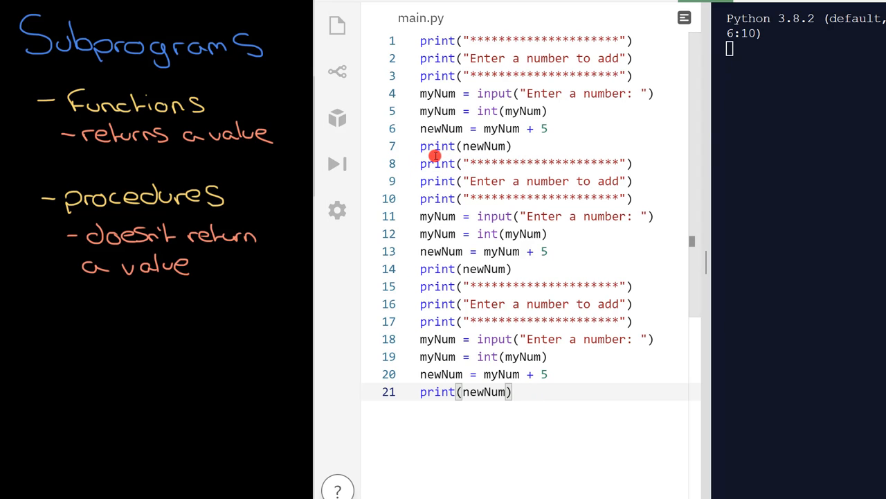
pyautogui.moveTo(436, 41)
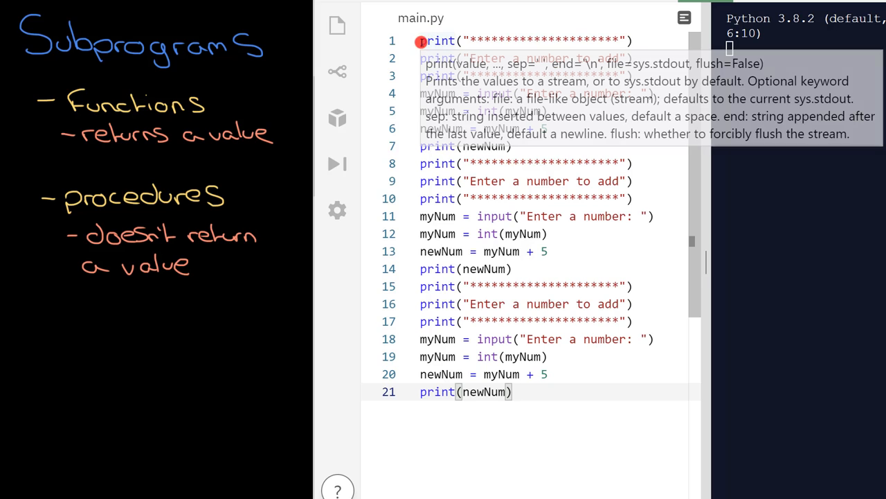
pyautogui.moveTo(474, 273)
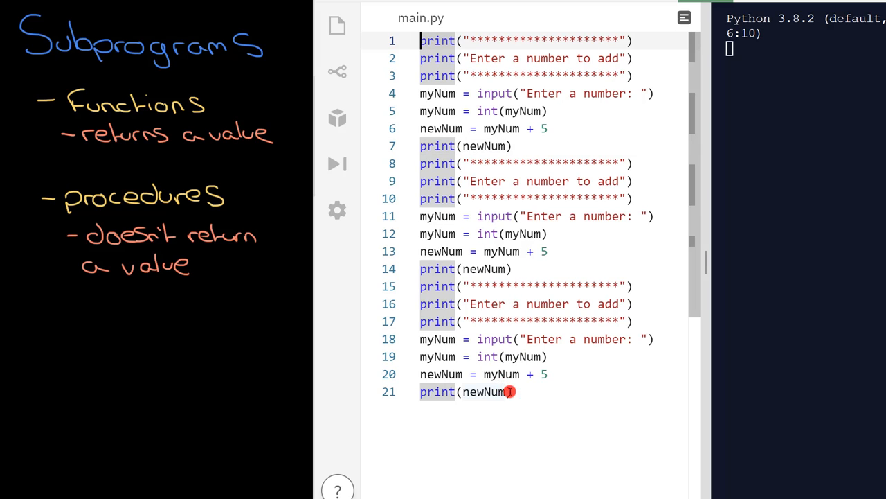
pyautogui.moveTo(509, 312)
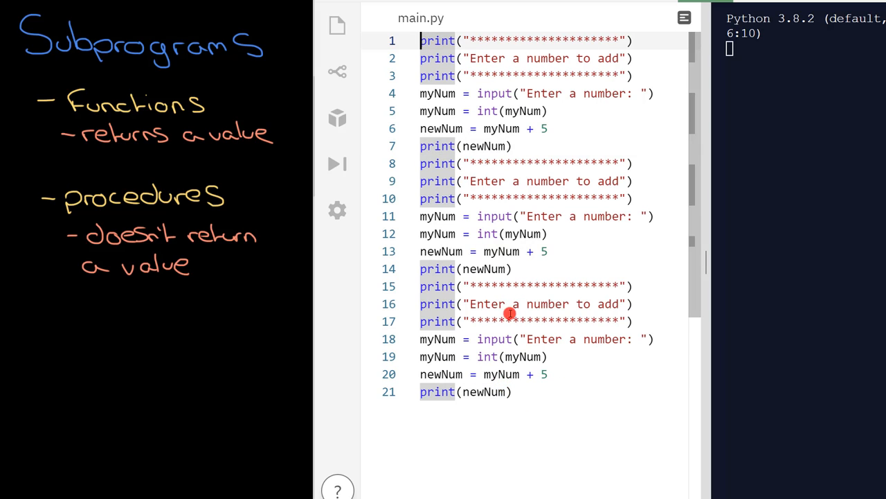
pyautogui.moveTo(552, 135)
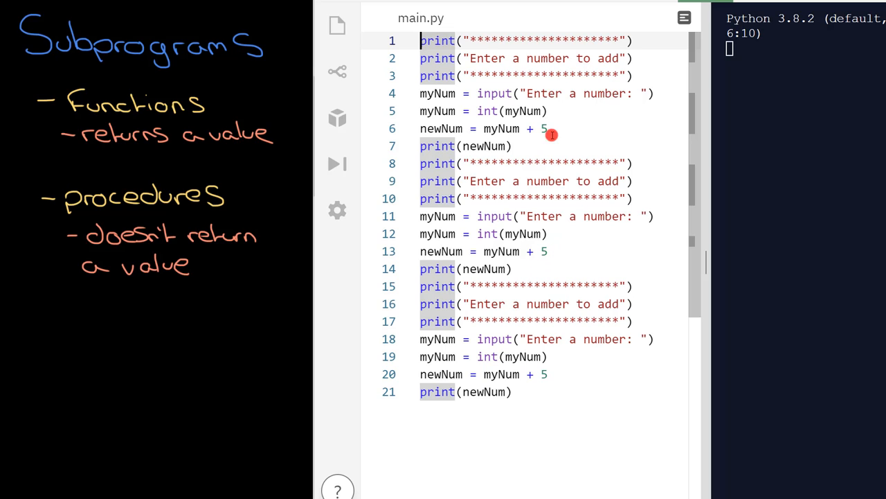
pyautogui.moveTo(562, 79)
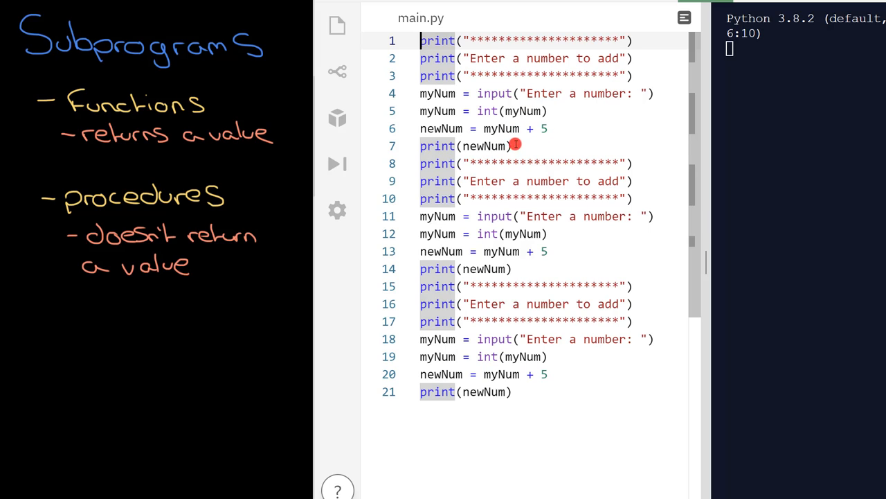
pyautogui.moveTo(528, 278)
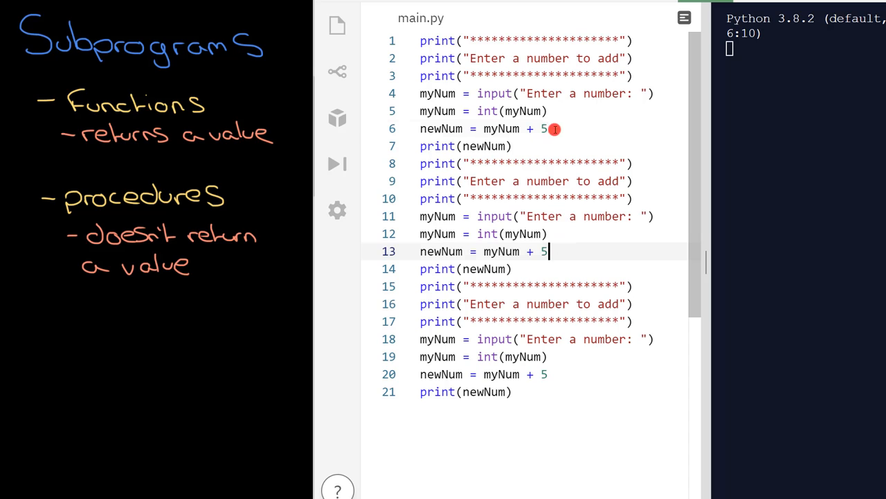
# - Replace the 5 on line 6 and adjust the typed test values (3, 3, 5)
pyautogui.press('BackSpace')
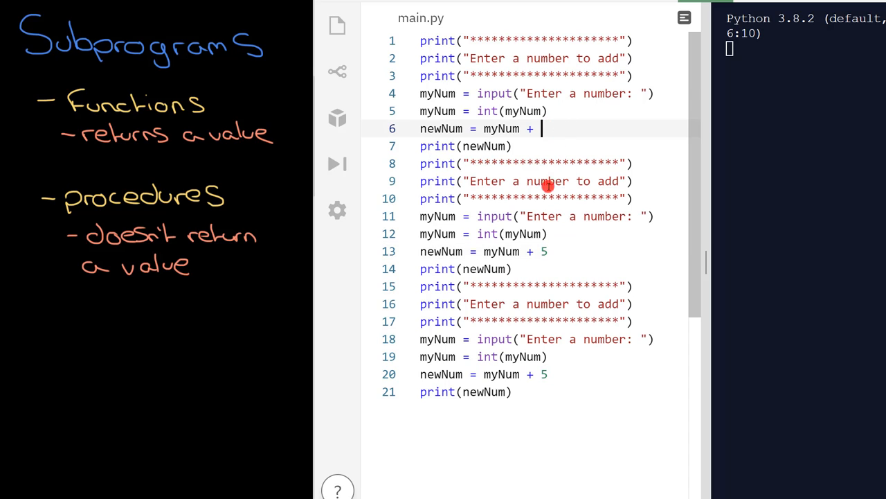
pyautogui.write('3')
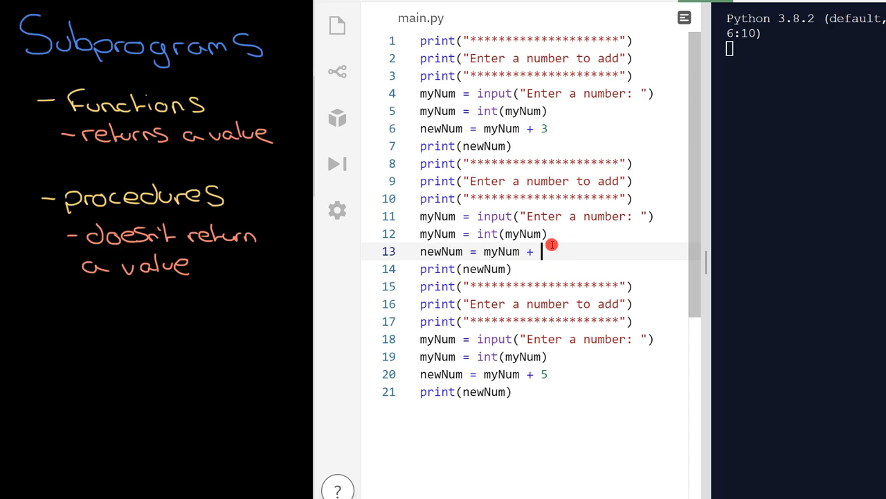
pyautogui.write('3')
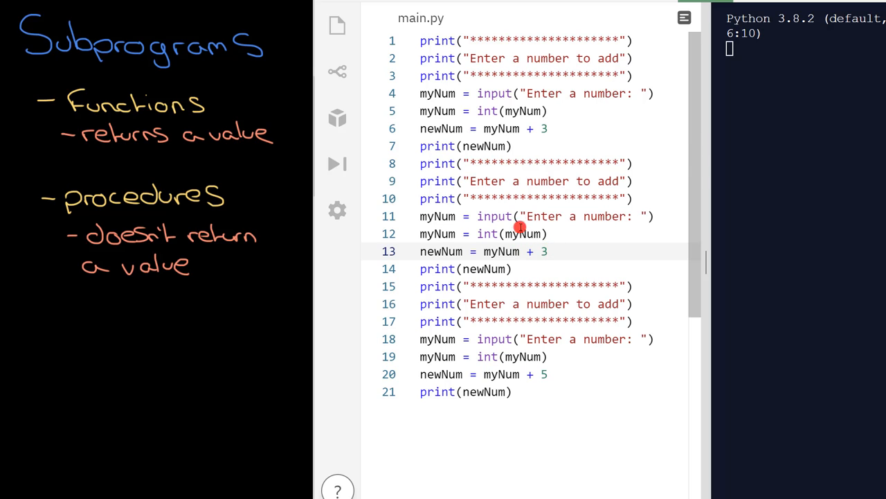
pyautogui.moveTo(594, 130)
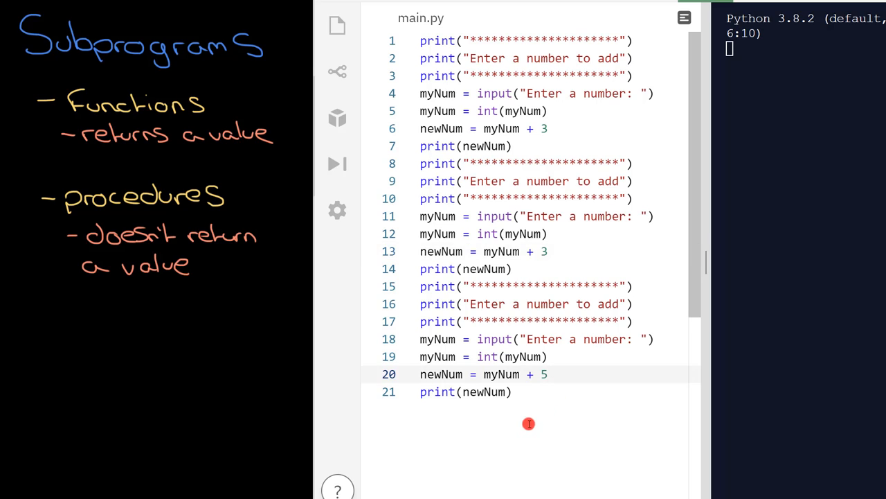
pyautogui.moveTo(669, 235)
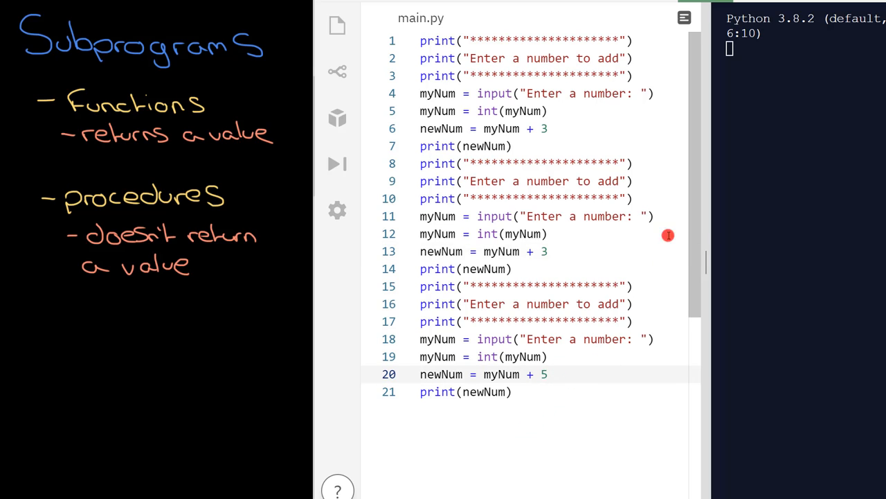
pyautogui.moveTo(509, 181)
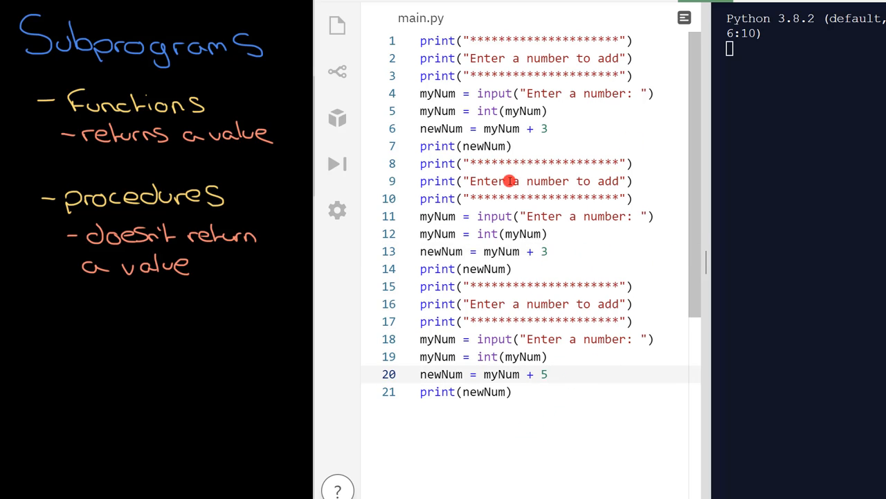
pyautogui.moveTo(533, 234)
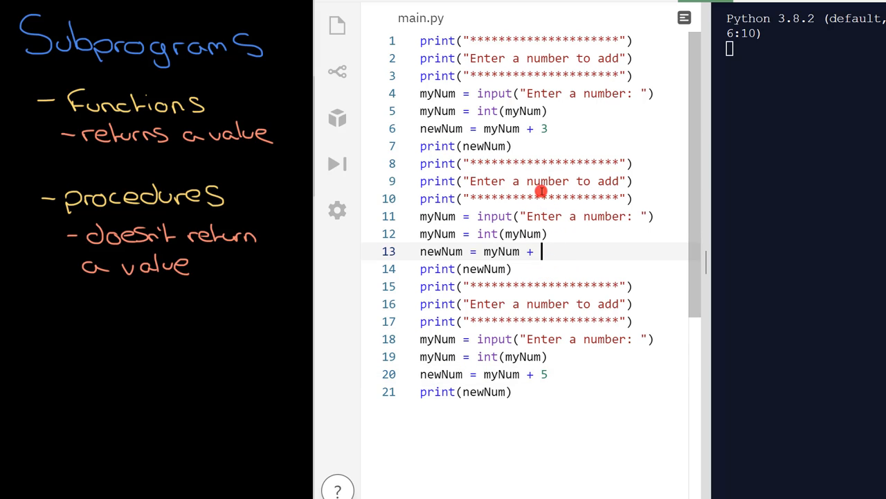
pyautogui.write('5')
pyautogui.click(551, 129)
pyautogui.write('5')
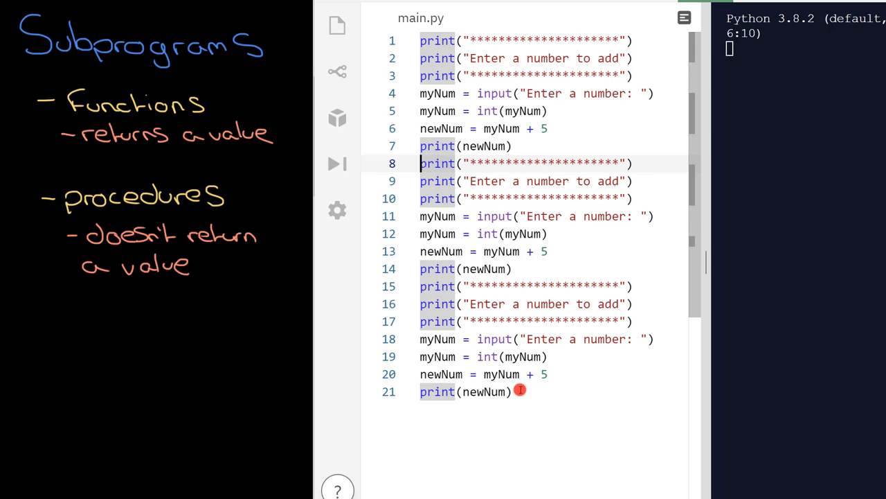
# - Delete the two duplicated block copies and begin a 'de' line at the top
pyautogui.moveTo(419, 164); pyautogui.dragTo(512, 392)
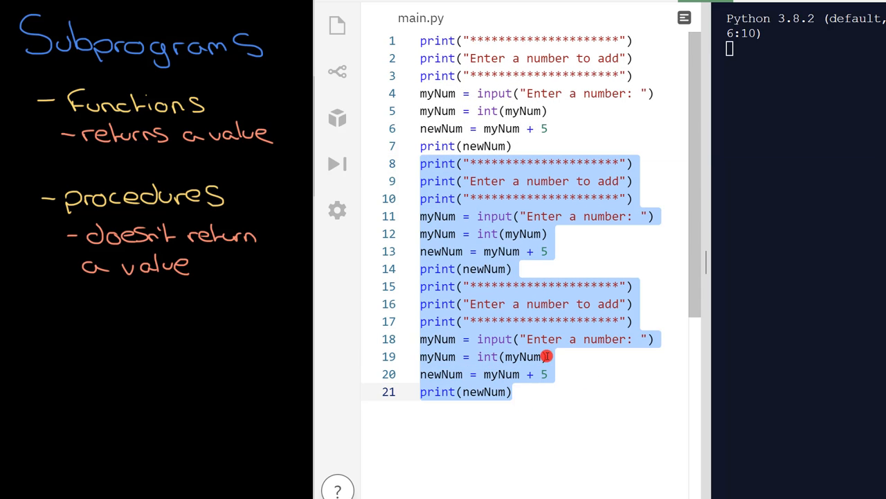
pyautogui.press('Delete')
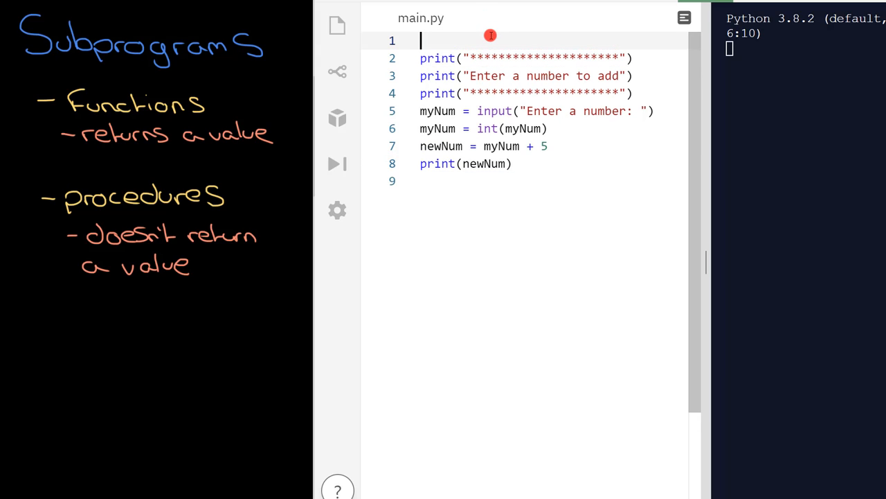
pyautogui.write('def')
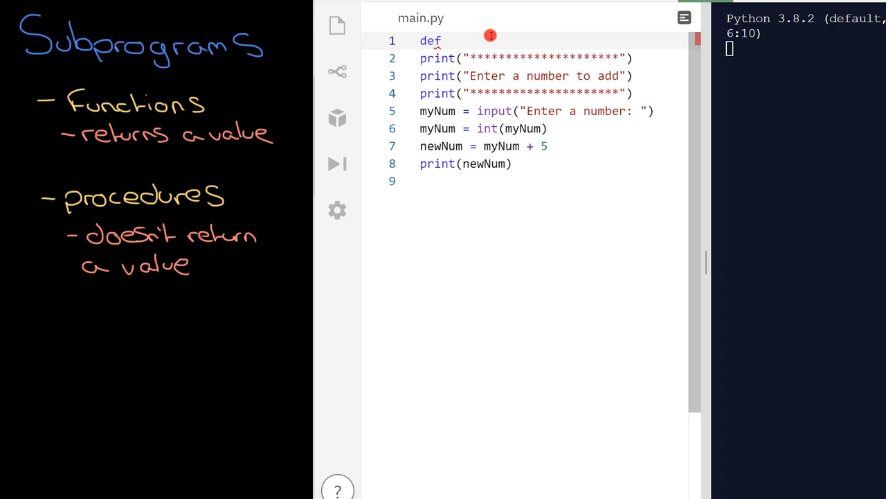
# - Write the def adder(): header above the remaining add-five block
pyautogui.write('adder()')
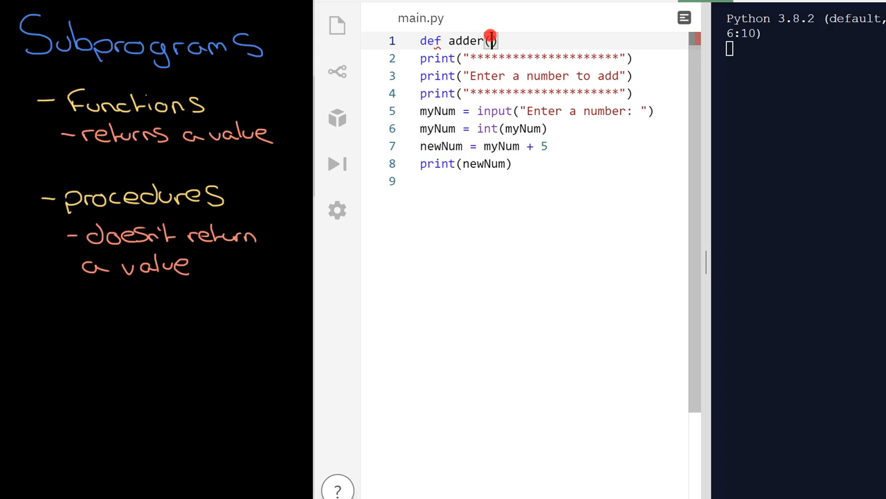
pyautogui.press('BackSpace')
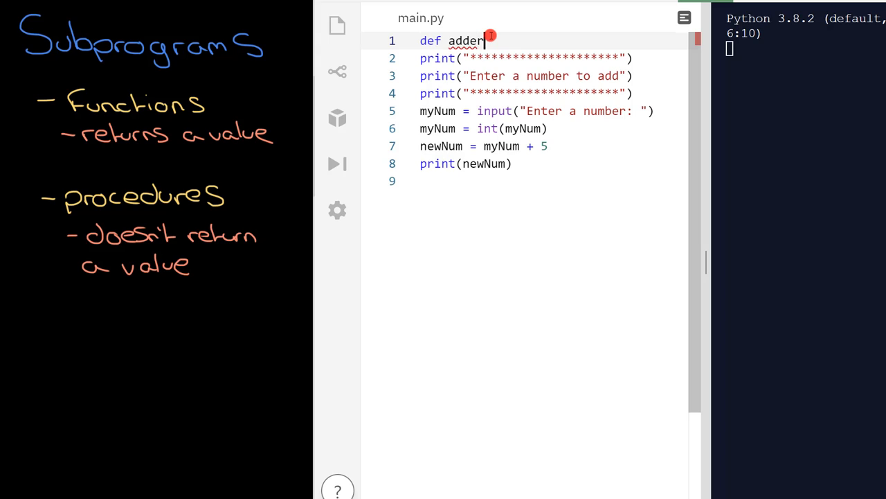
pyautogui.write('cheese')
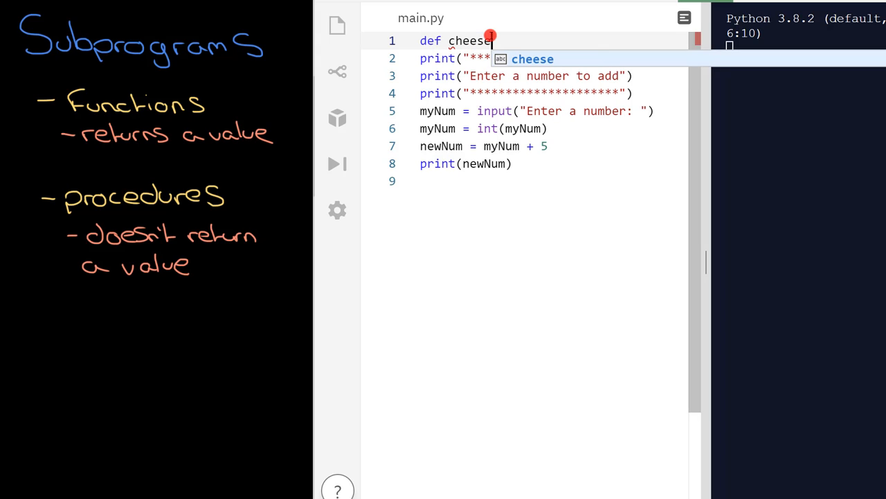
pyautogui.write('adde')
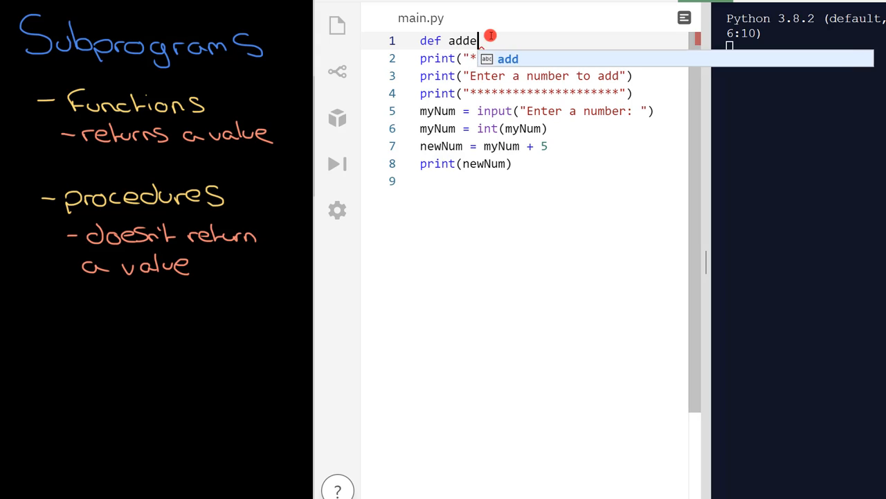
pyautogui.write('r')
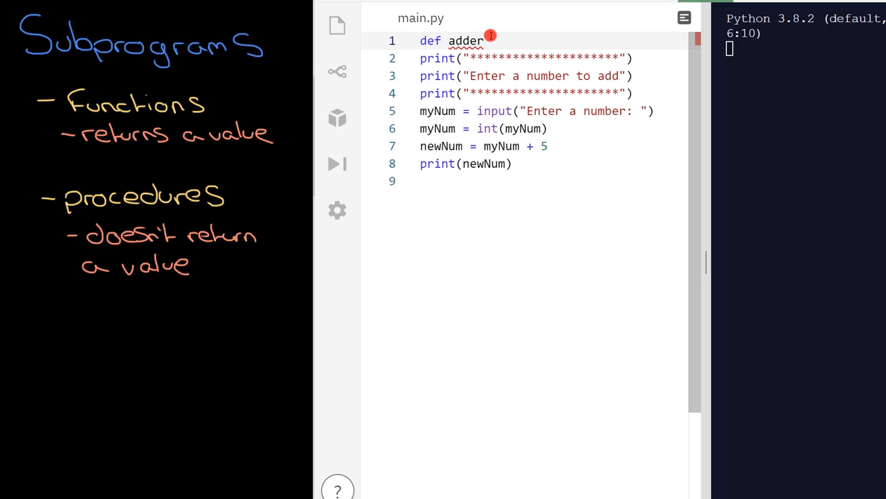
pyautogui.write('():')
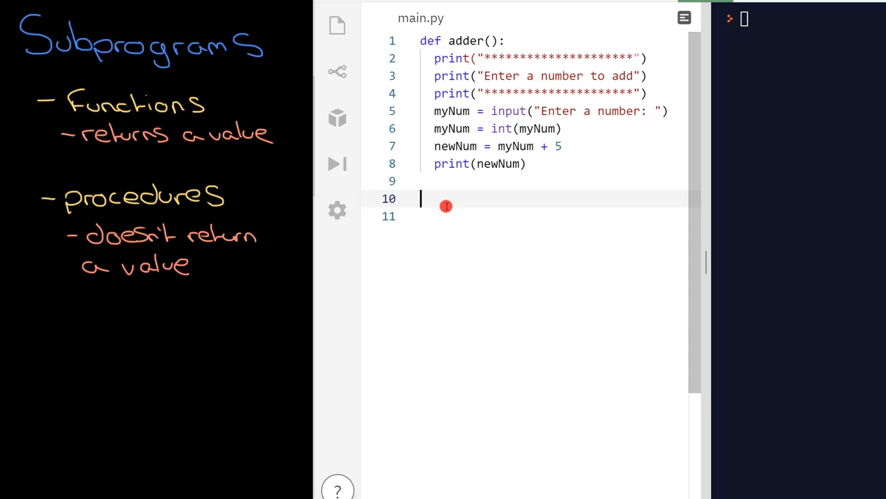
# - Add an adder() call on line 10 below the procedure definition
pyautogui.write('adder')
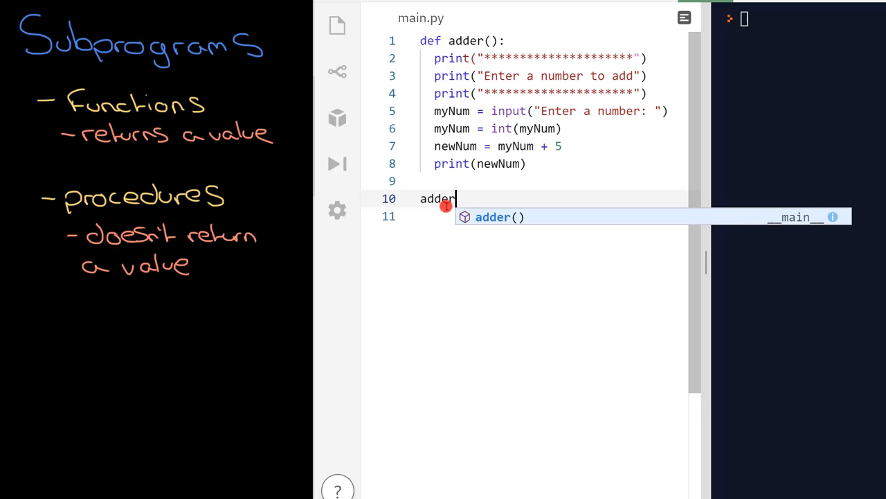
pyautogui.write('()')
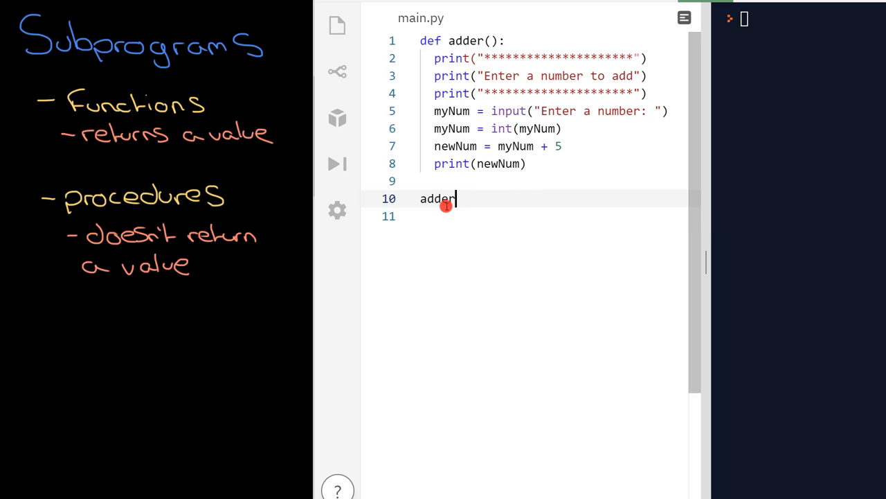
pyautogui.write('()')
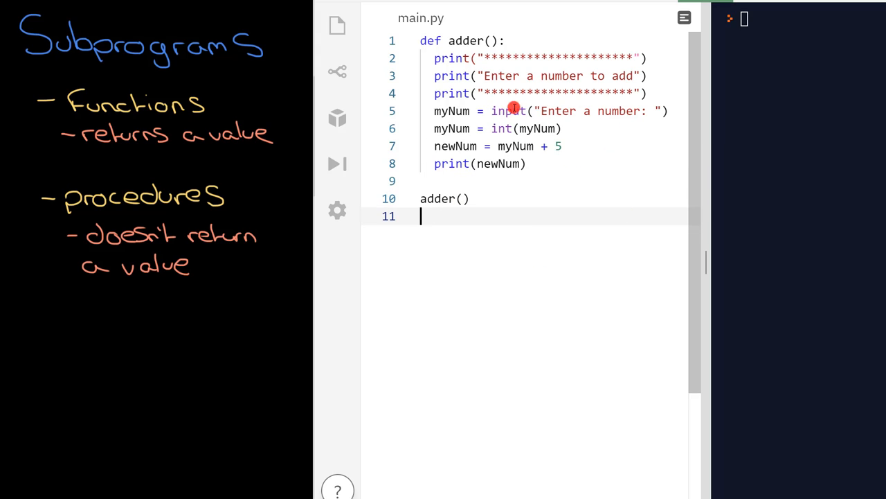
pyautogui.moveTo(443, 146)
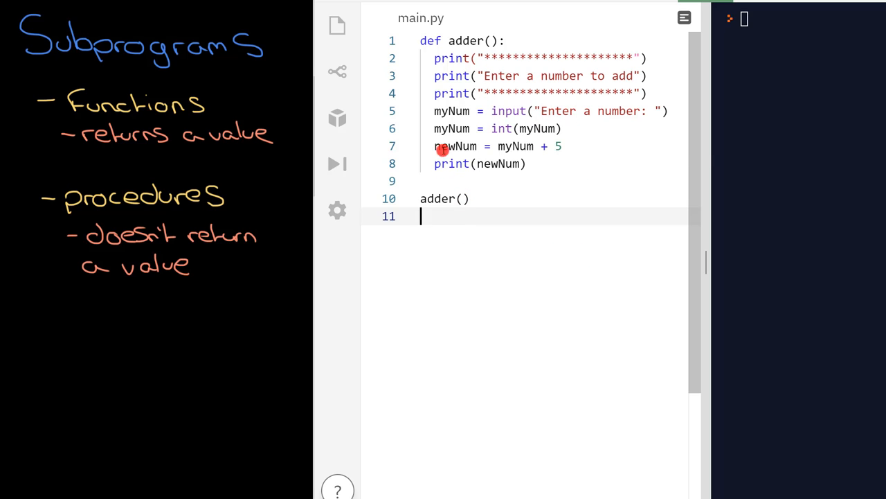
pyautogui.moveTo(492, 163)
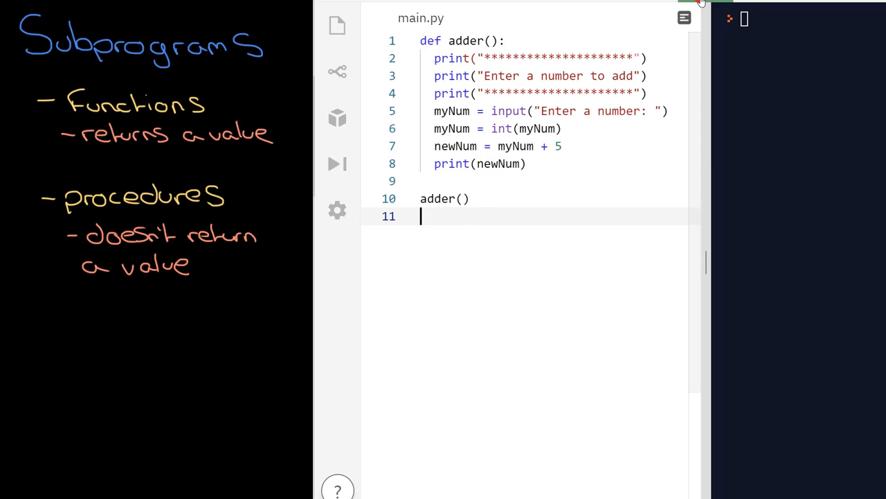
# - Run main.py entering 5, add another adder() call, and enter 7
pyautogui.click(337, 164)
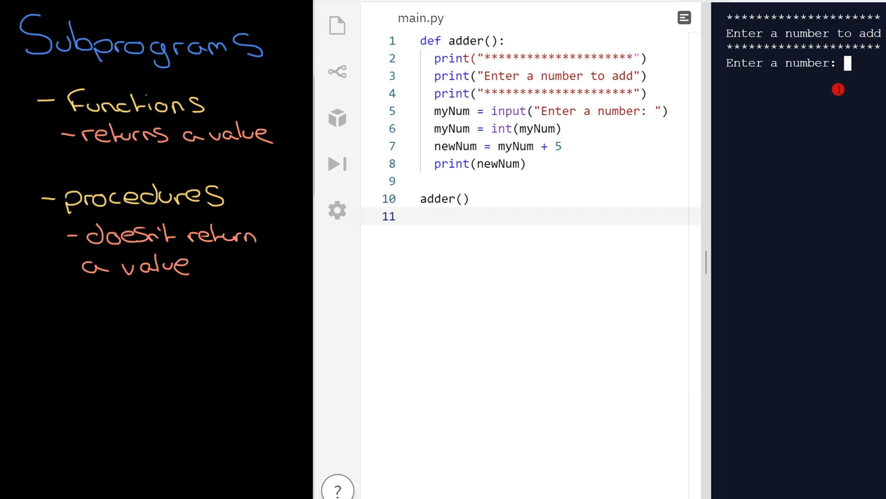
pyautogui.write('5')
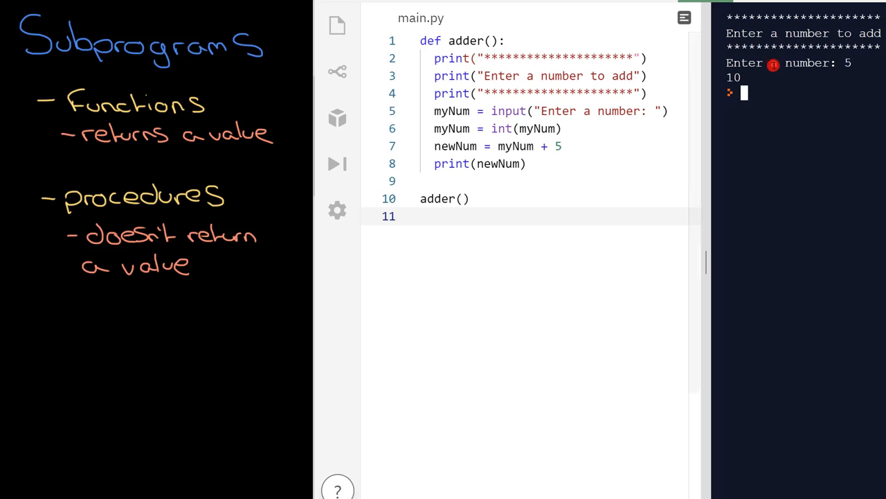
pyautogui.click(467, 199)
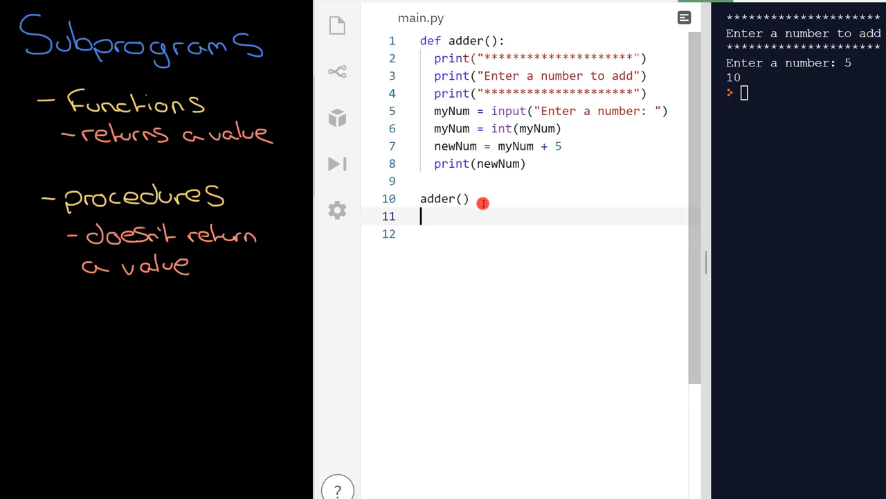
pyautogui.write('adder()')
pyautogui.click(803, 94)
pyautogui.write('4')
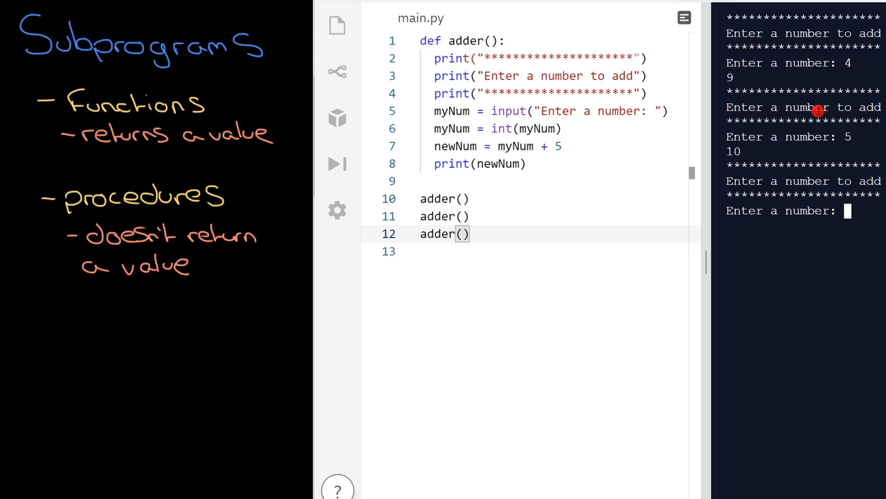
pyautogui.write('7')
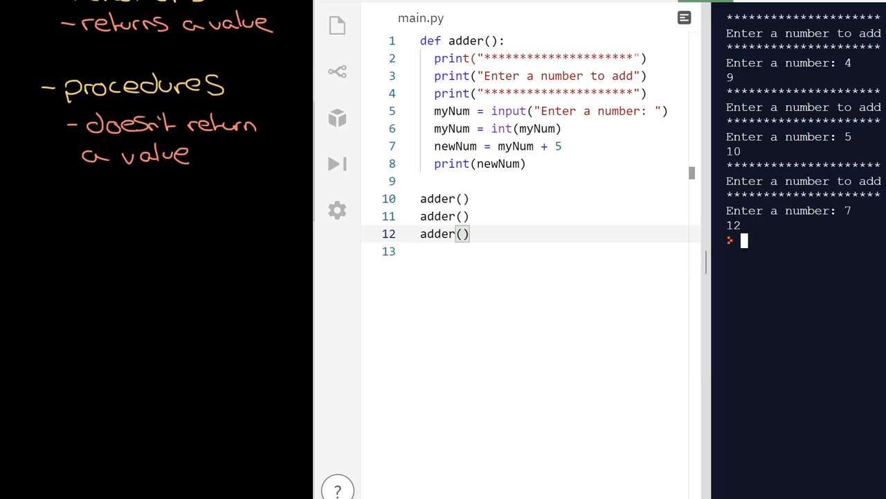
# - Finish the run so the final call prints 12 from 7
pyautogui.click(86, 229)
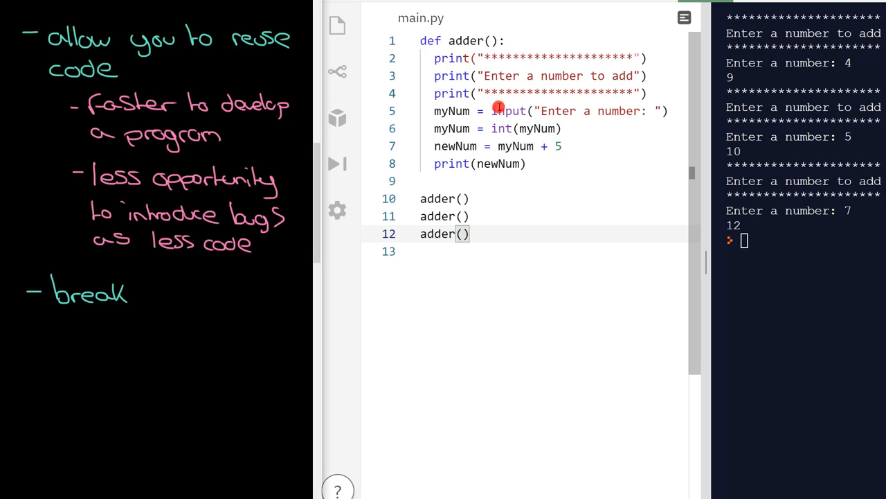
pyautogui.moveTo(515, 145)
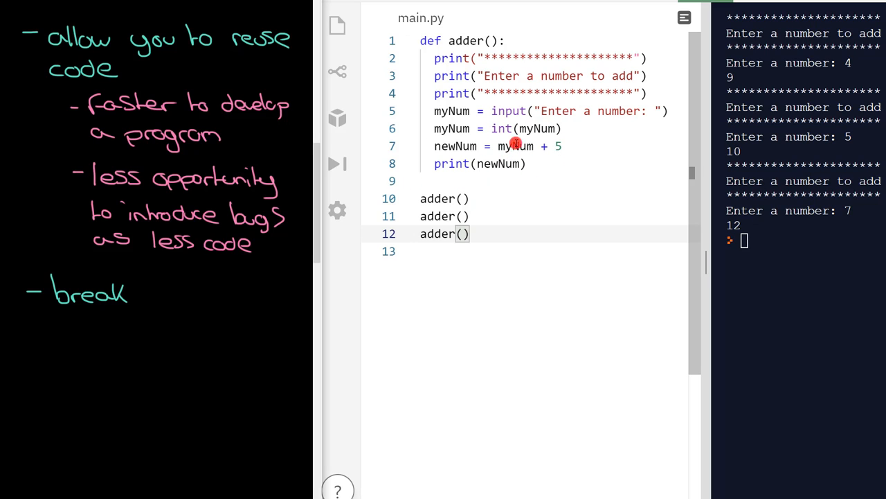